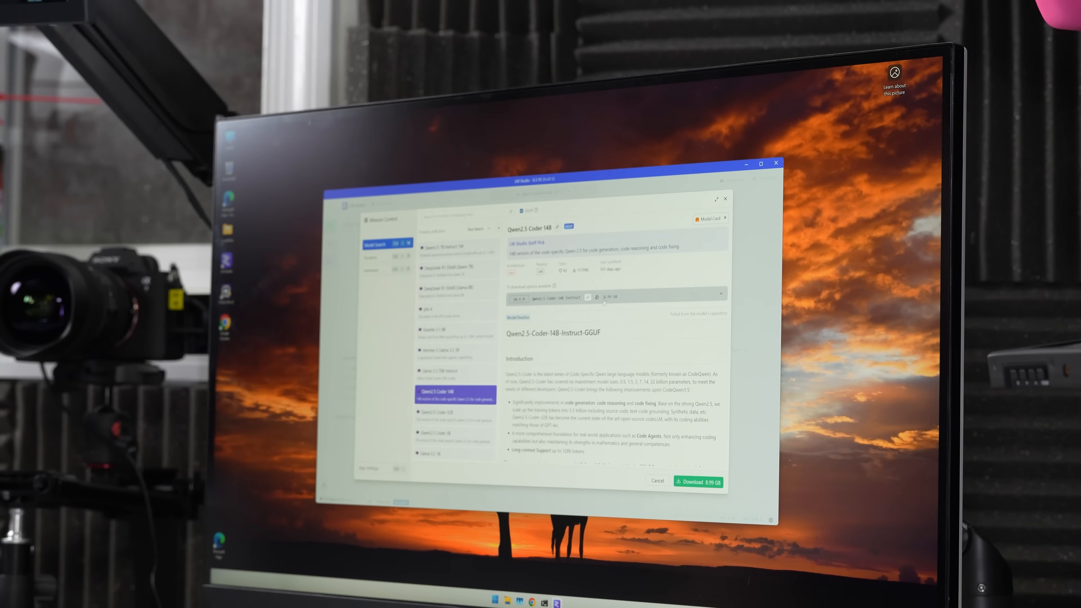
Download the Qwen2.5 7B Instruct 1M model from Model Search.
{"action": "left_click", "coordinate": [452, 414]}
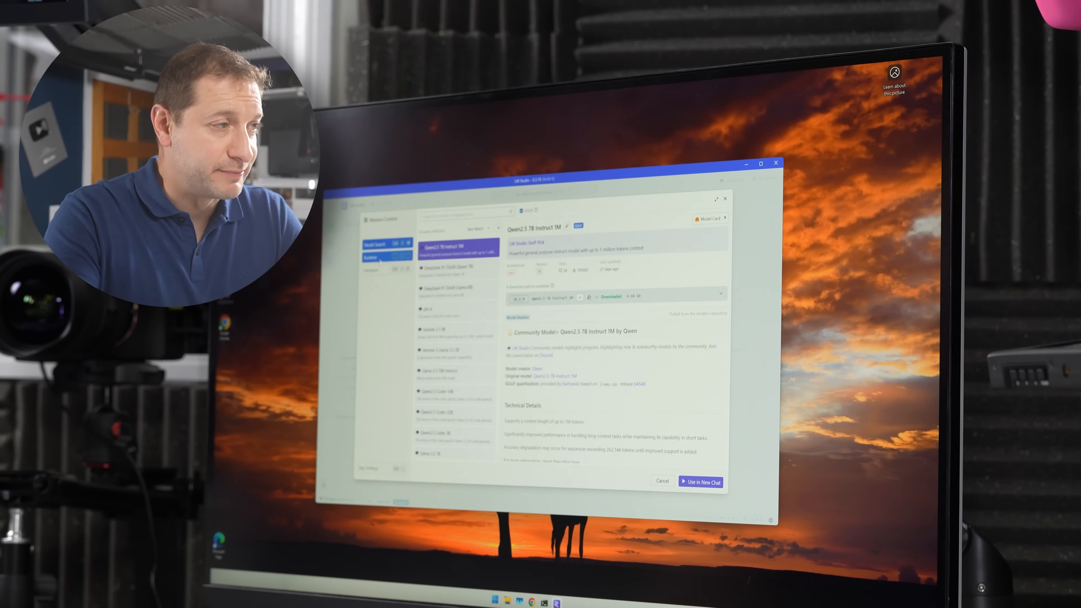
Close the model details and return to an empty chat with no model loaded.
{"action": "left_click", "coordinate": [372, 258]}
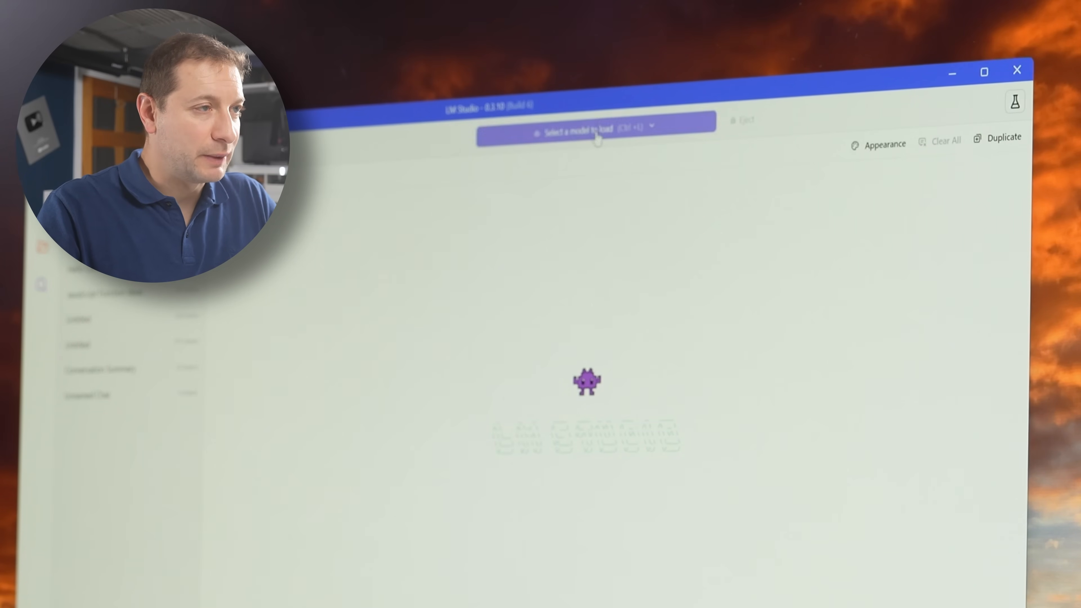
Choose Llama 3.2 1B Instruct with manual load parameters and GPU offload at 0 of 16 layers.
{"action": "left_click", "coordinate": [596, 132]}
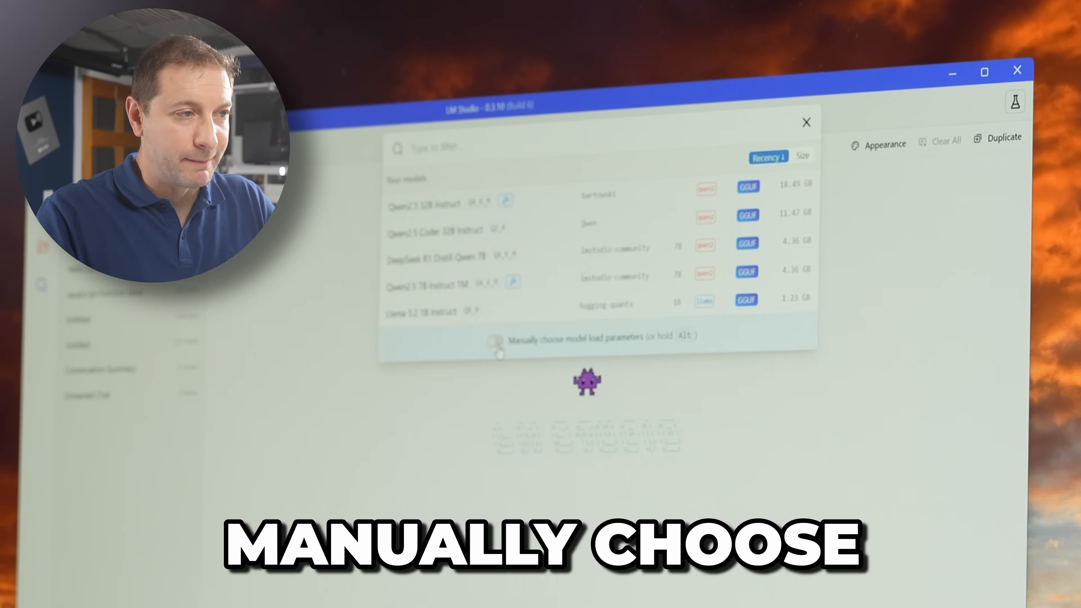
{"action": "left_click", "coordinate": [495, 341]}
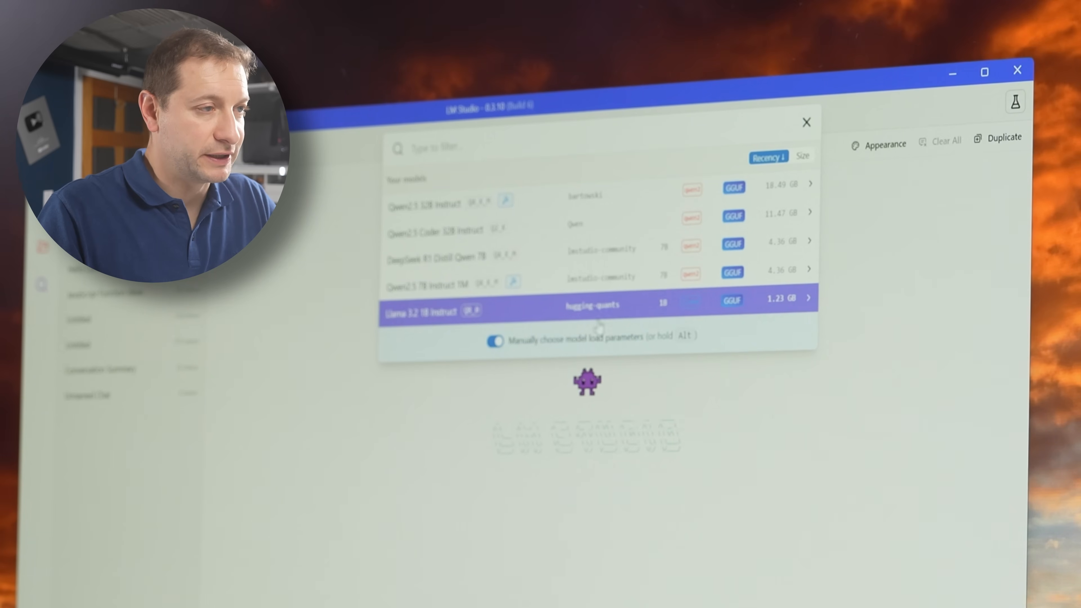
{"action": "left_click", "coordinate": [593, 305]}
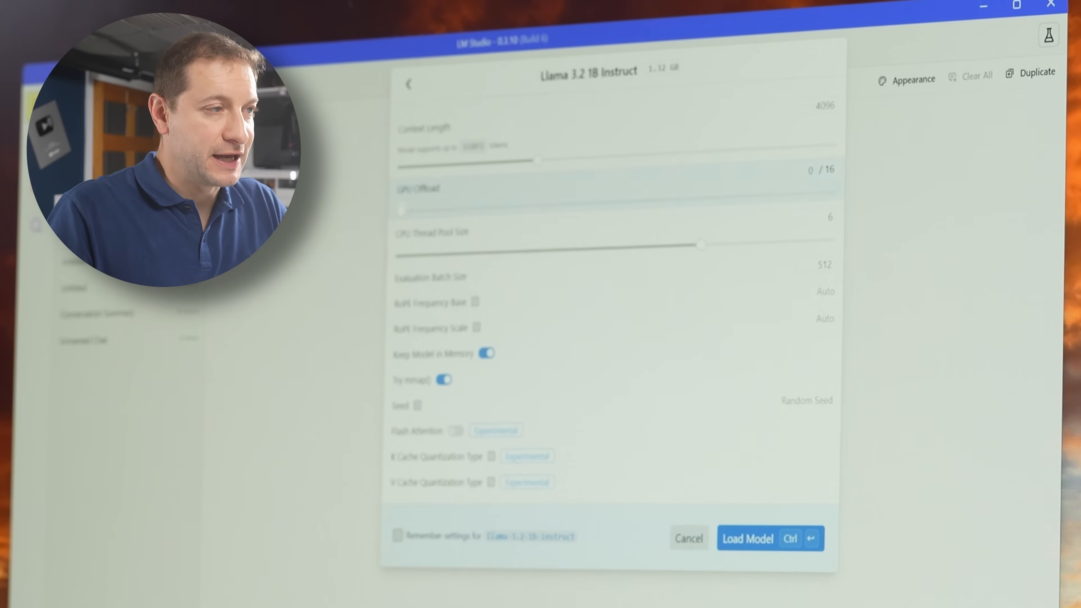
{"action": "left_click_drag", "start_coordinate": [401, 212], "coordinate": [832, 193]}
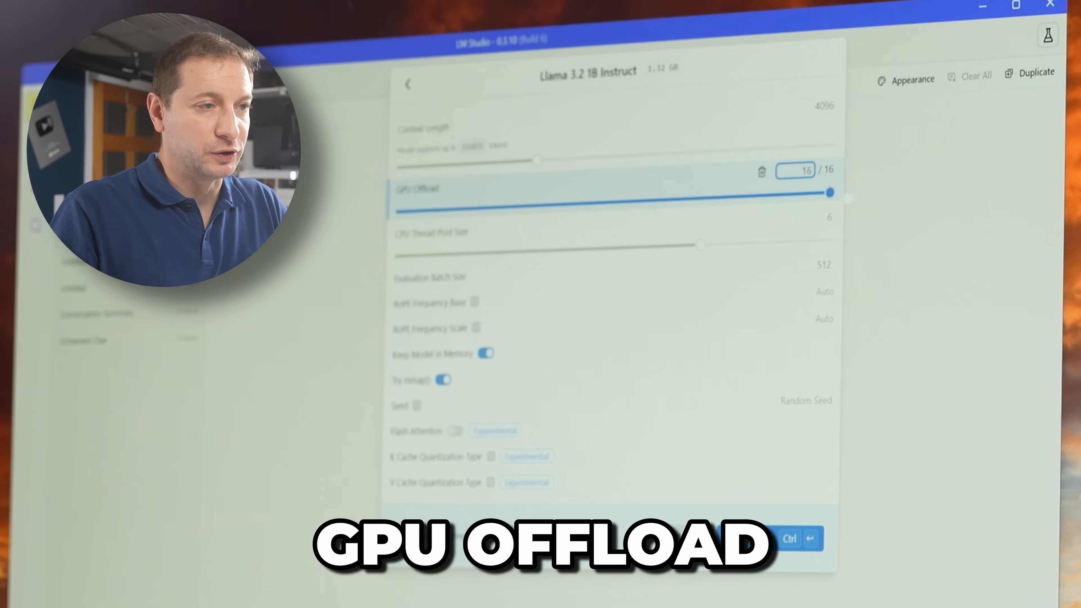
{"action": "left_click_drag", "start_coordinate": [831, 192], "coordinate": [800, 193]}
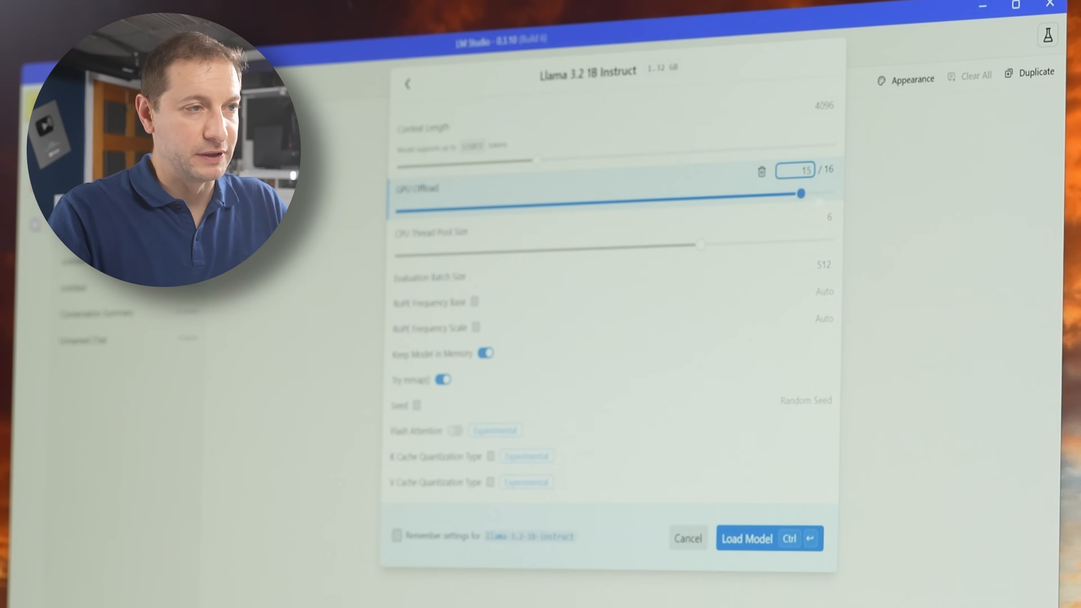
{"action": "left_click_drag", "start_coordinate": [800, 193], "coordinate": [400, 211]}
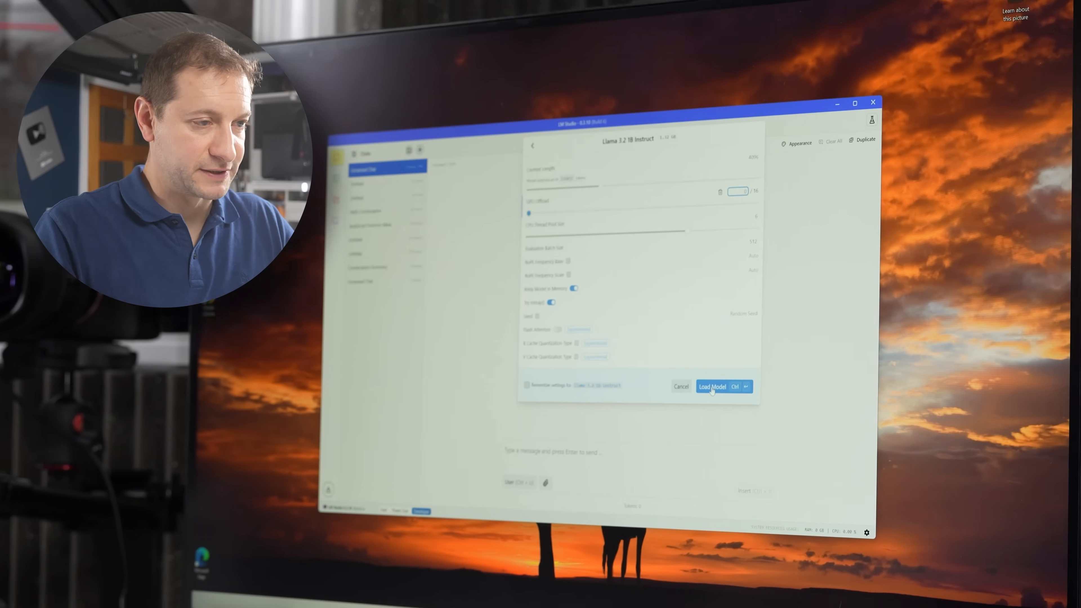
Load Llama 3.2 1B on CPU only and check CPU, memory and GPU 0 graphs in Task Manager.
{"action": "left_click", "coordinate": [713, 386]}
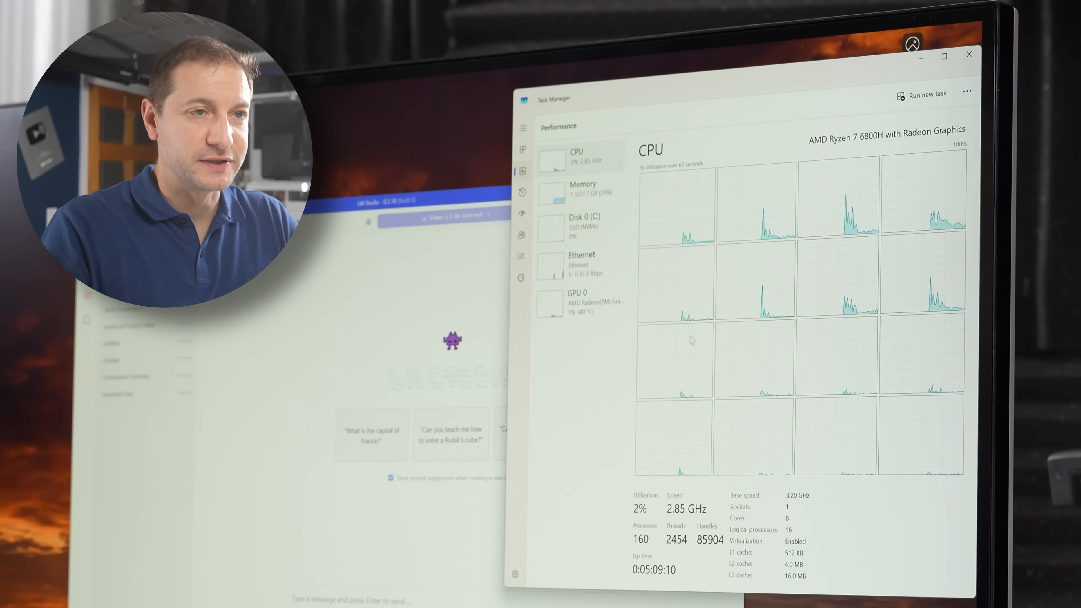
{"action": "left_click", "coordinate": [581, 302]}
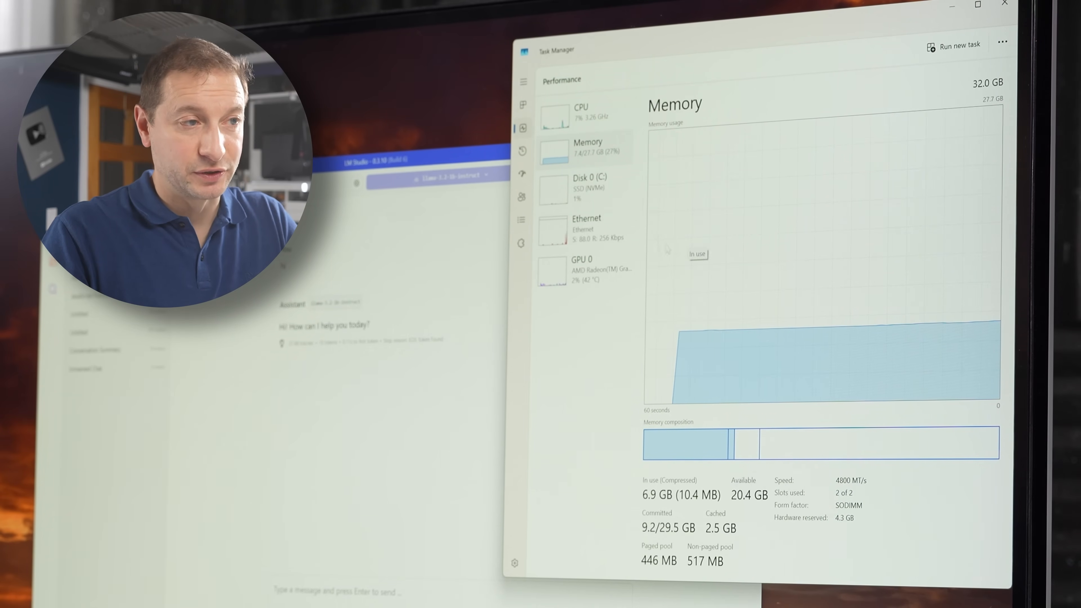
{"action": "left_click", "coordinate": [585, 267]}
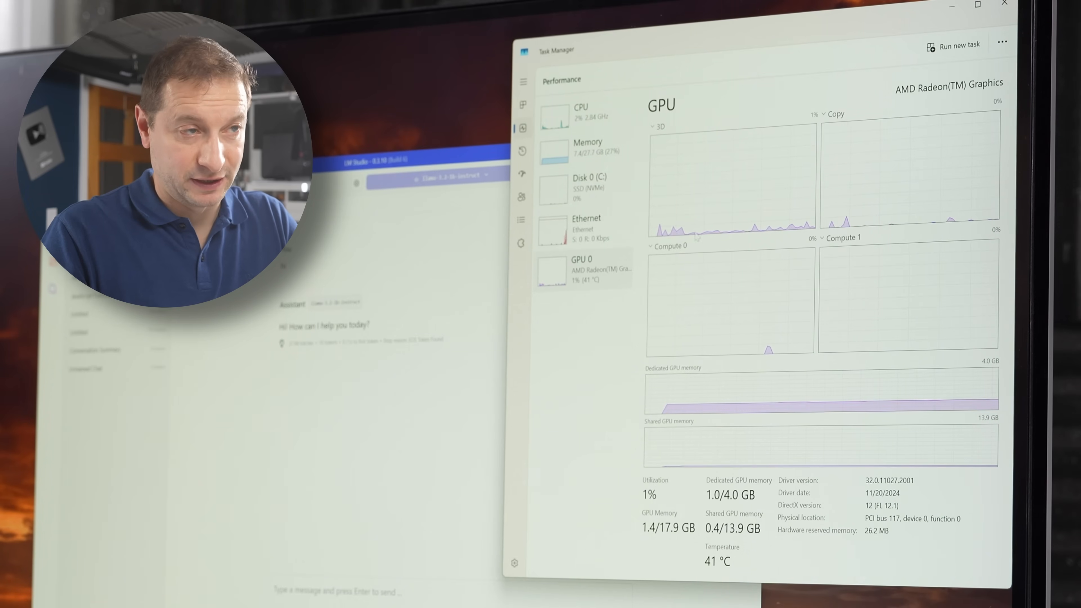
{"action": "left_click", "coordinate": [582, 112]}
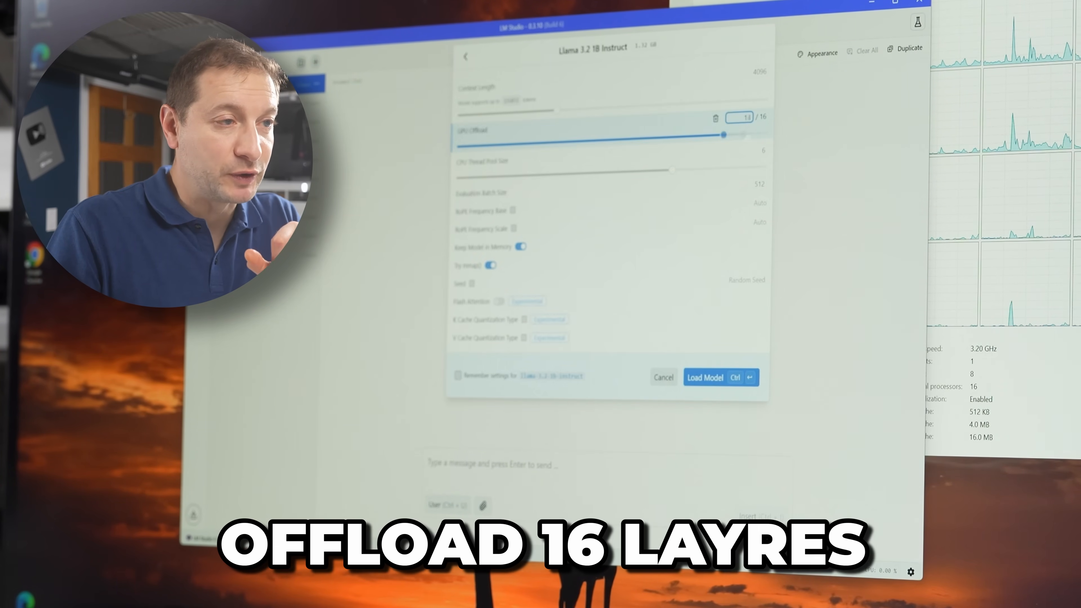
Reload Llama 3.2 1B Instruct with all 16 layers offloaded to the GPU.
{"action": "left_click_drag", "start_coordinate": [723, 135], "coordinate": [744, 163]}
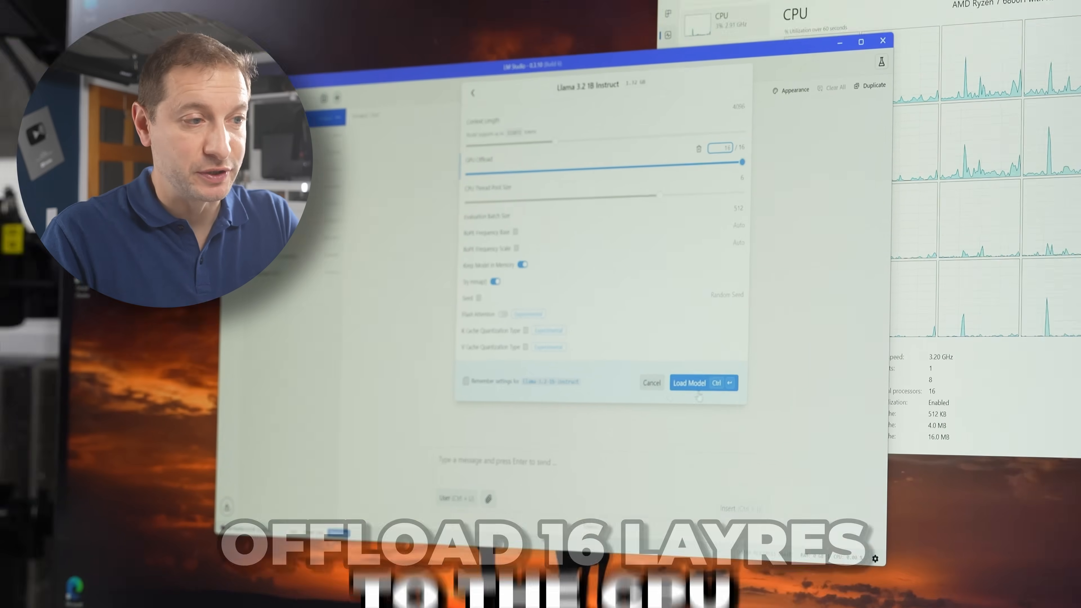
{"action": "left_click", "coordinate": [689, 383]}
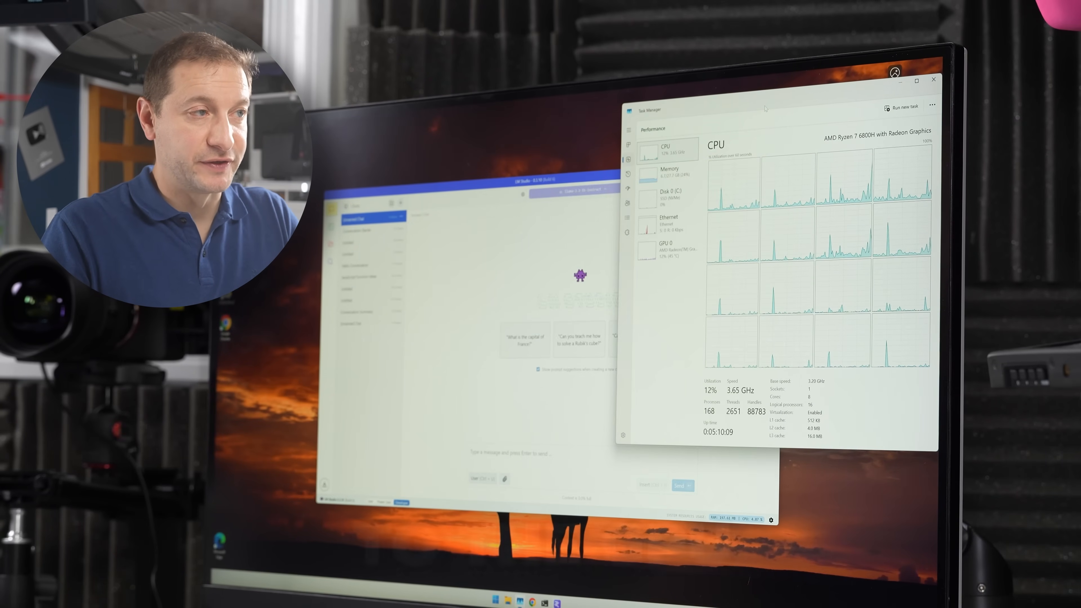
{"action": "left_click", "coordinate": [666, 250]}
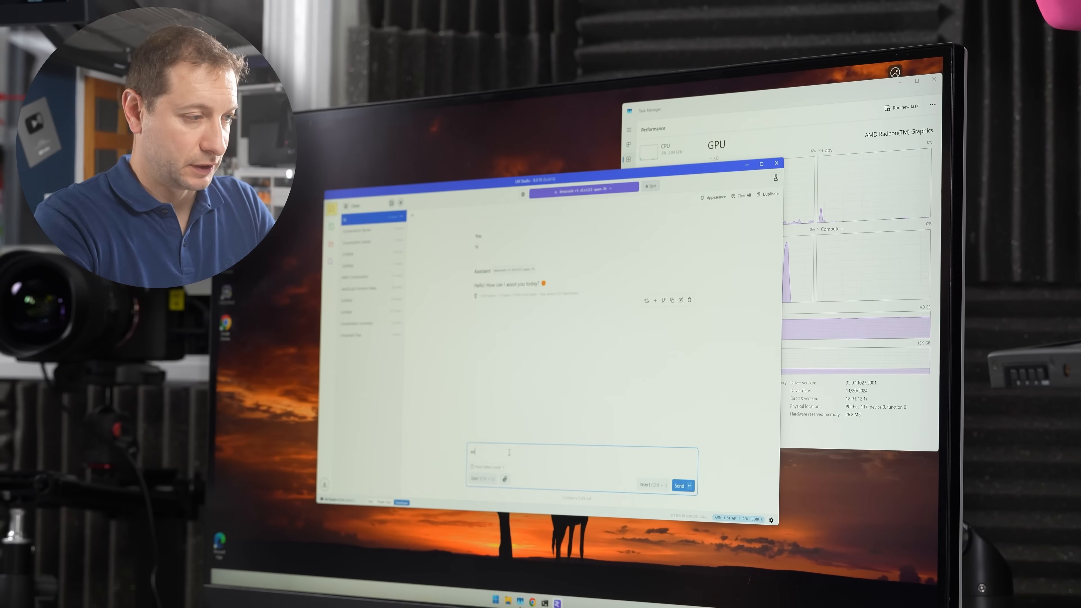
Ask the DeepSeek model to write a JavaScript stock-trading function, then bring up the model list.
{"action": "type", "text": "write"}
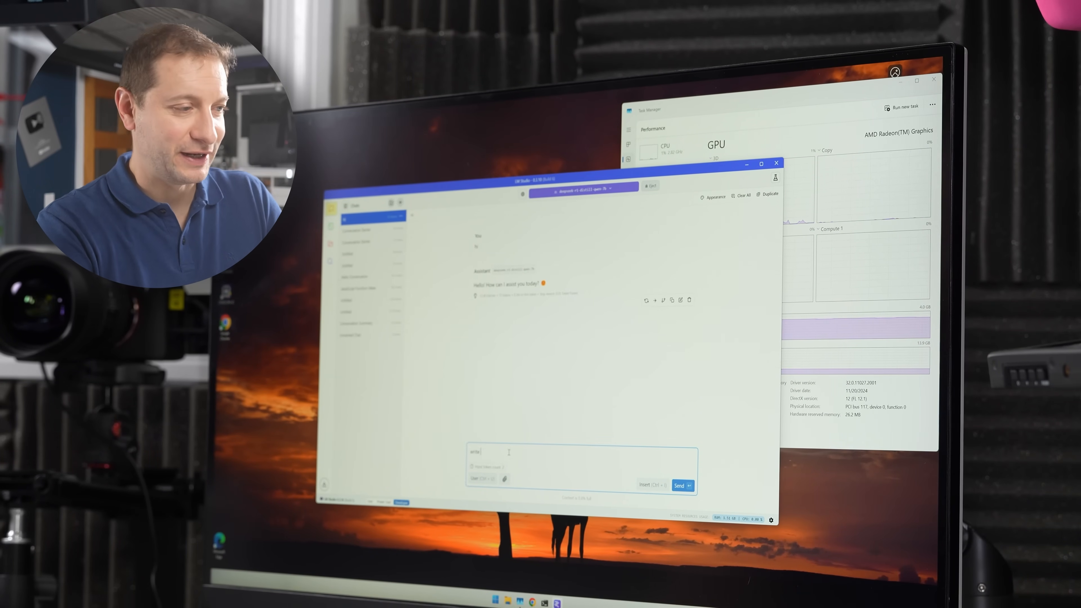
{"action": "type", "text": "javascript function to trade s"}
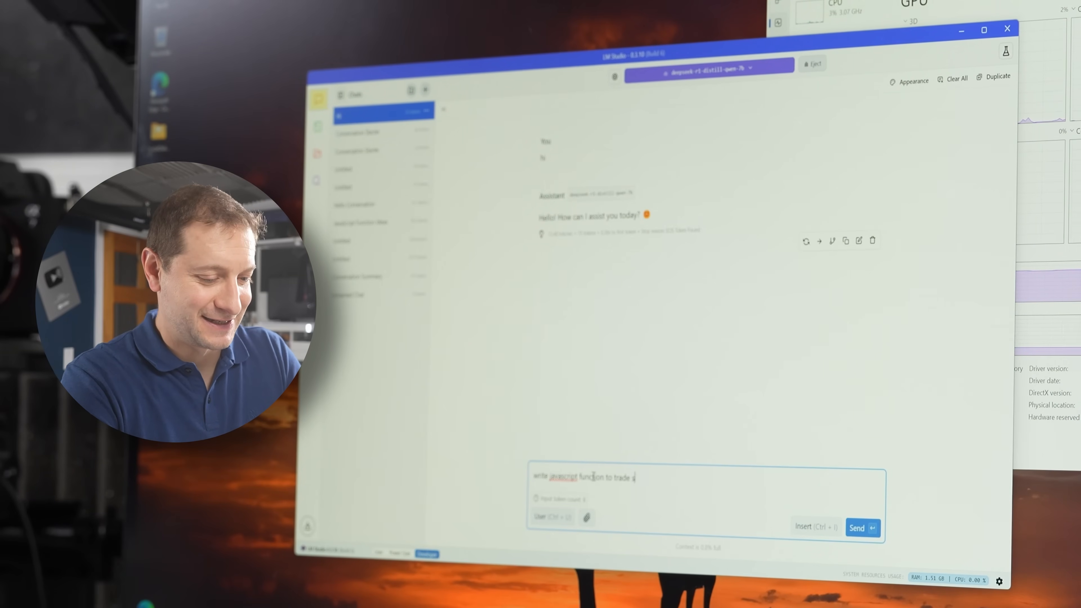
{"action": "left_click", "coordinate": [863, 528]}
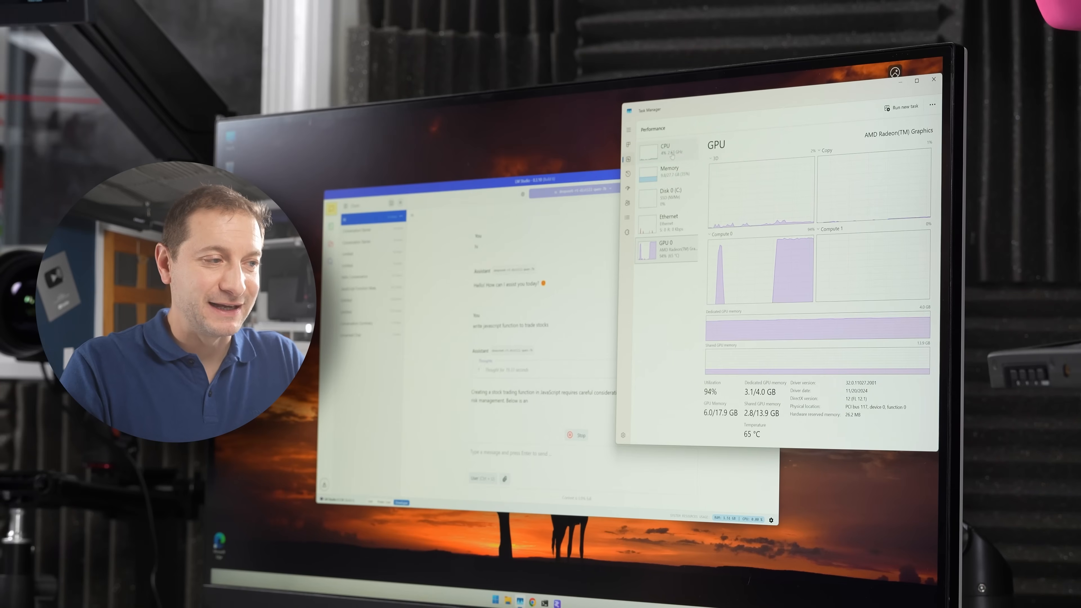
{"action": "left_click", "coordinate": [664, 148]}
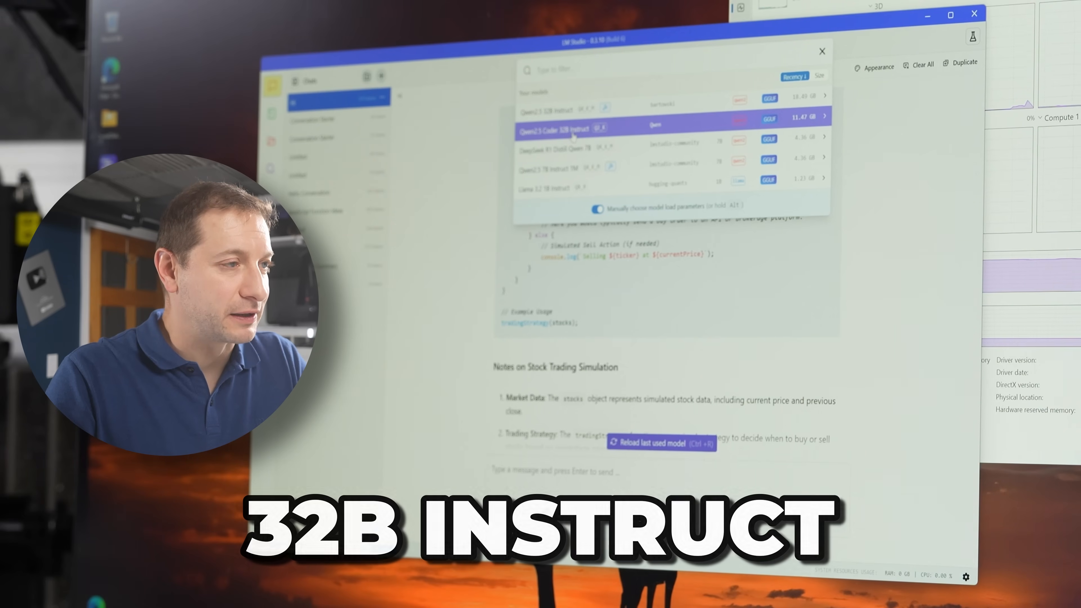
Load Qwen2.5 Coder 32B Instruct with all 64 layers offloaded to the GPU.
{"action": "left_click", "coordinate": [565, 130]}
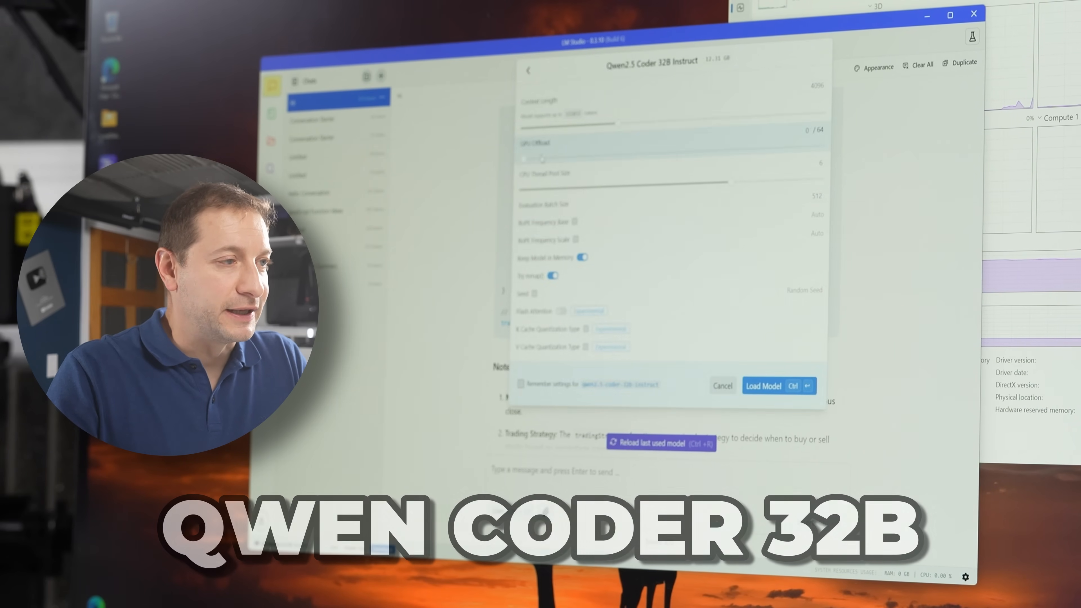
{"action": "left_click_drag", "start_coordinate": [545, 157], "coordinate": [821, 143]}
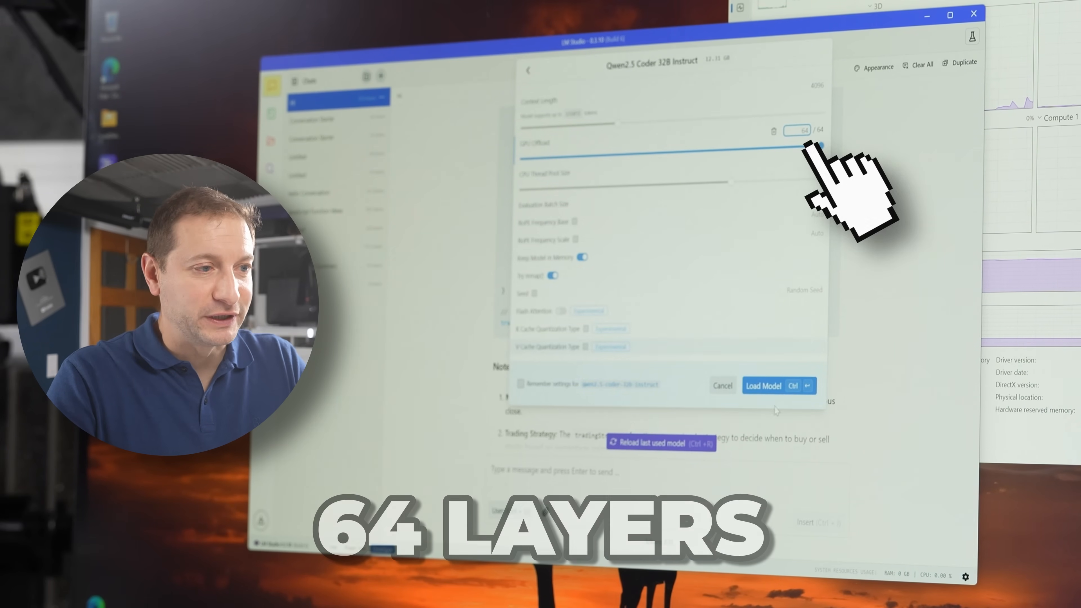
{"action": "left_click", "coordinate": [764, 385]}
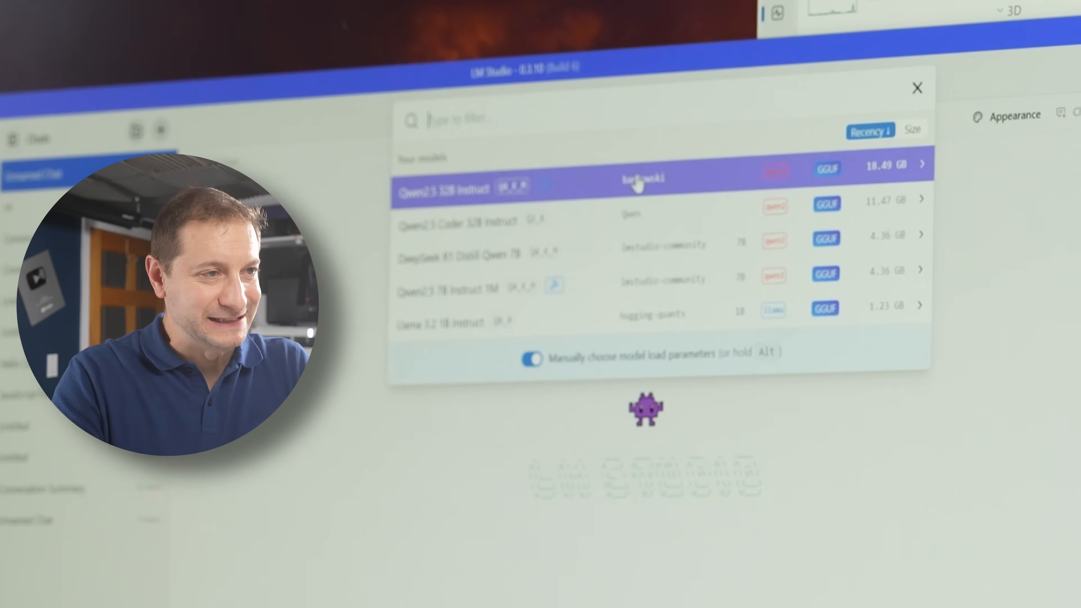
{"action": "mouse_move", "coordinate": [645, 186]}
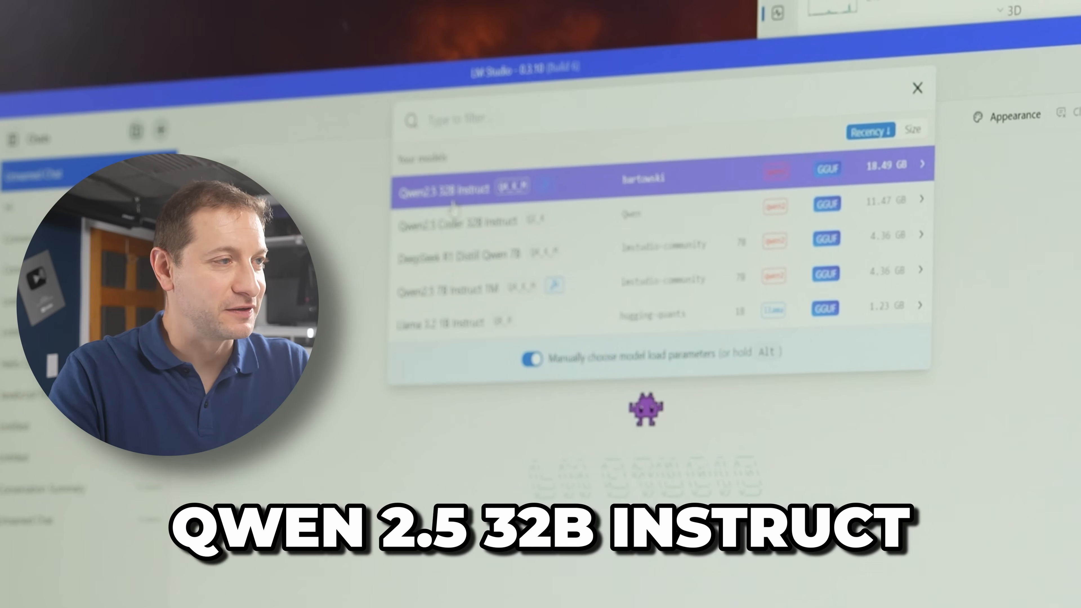
{"action": "mouse_move", "coordinate": [715, 180]}
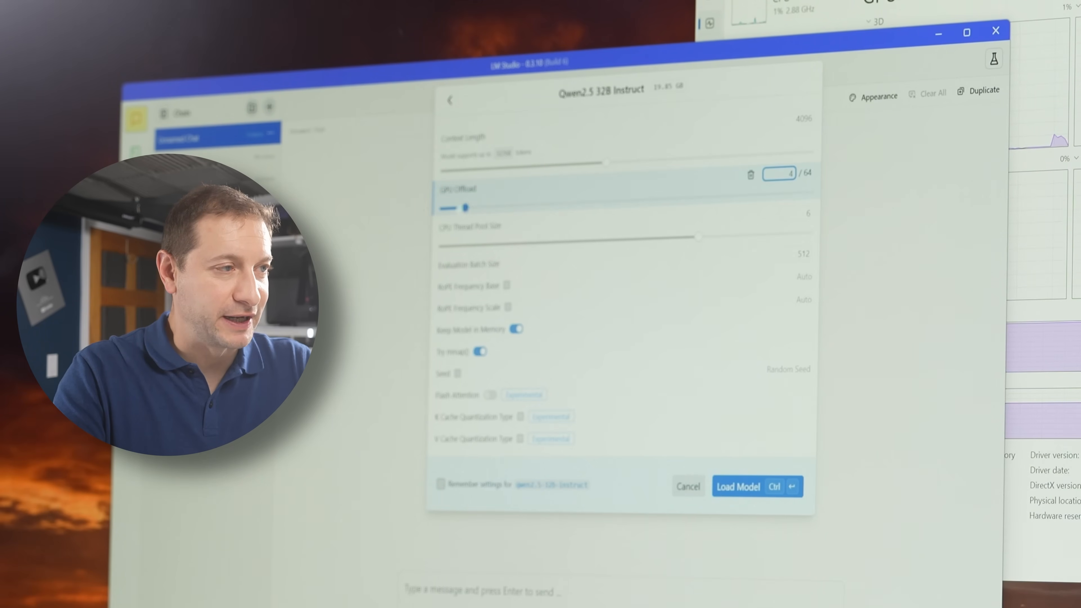
Attempt to load Qwen2.5 32B Instruct with 64/64 GPU offload; it fails for insufficient resources.
{"action": "left_click_drag", "start_coordinate": [464, 208], "coordinate": [802, 193]}
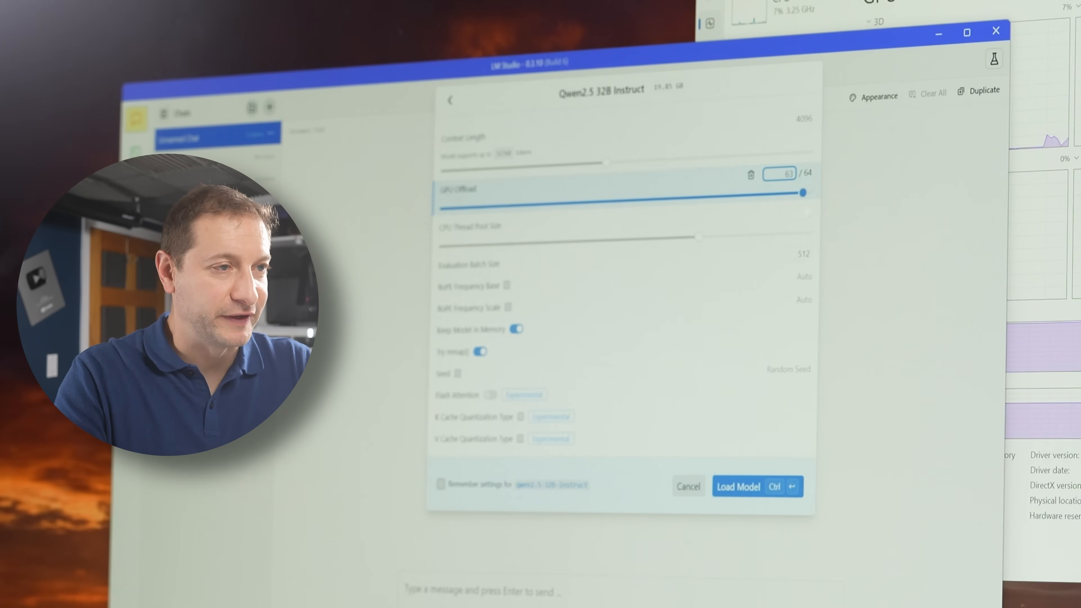
{"action": "left_click_drag", "start_coordinate": [803, 192], "coordinate": [810, 192]}
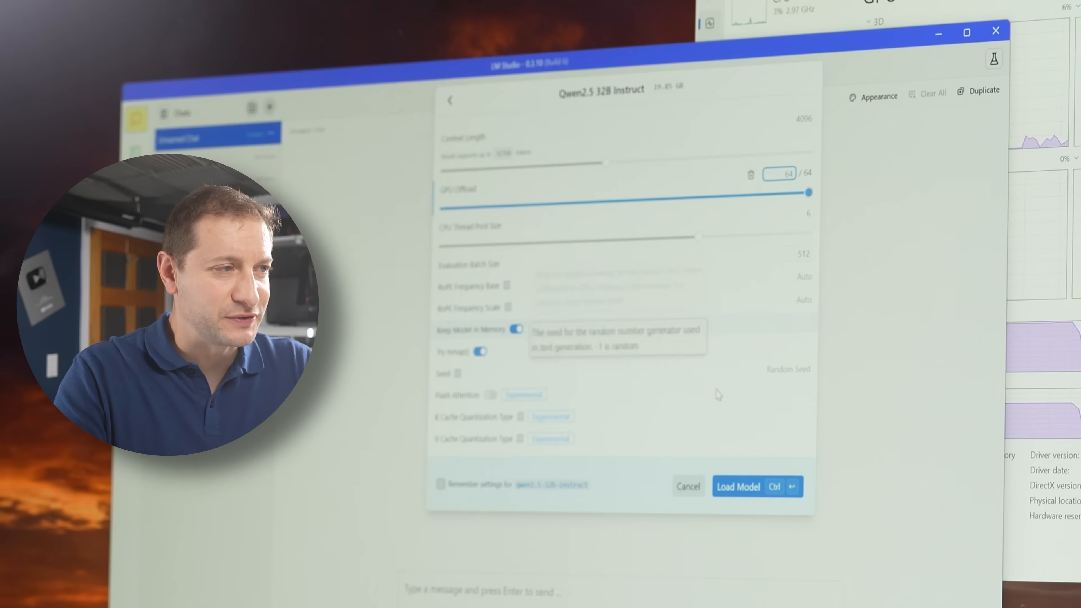
{"action": "left_click", "coordinate": [737, 486]}
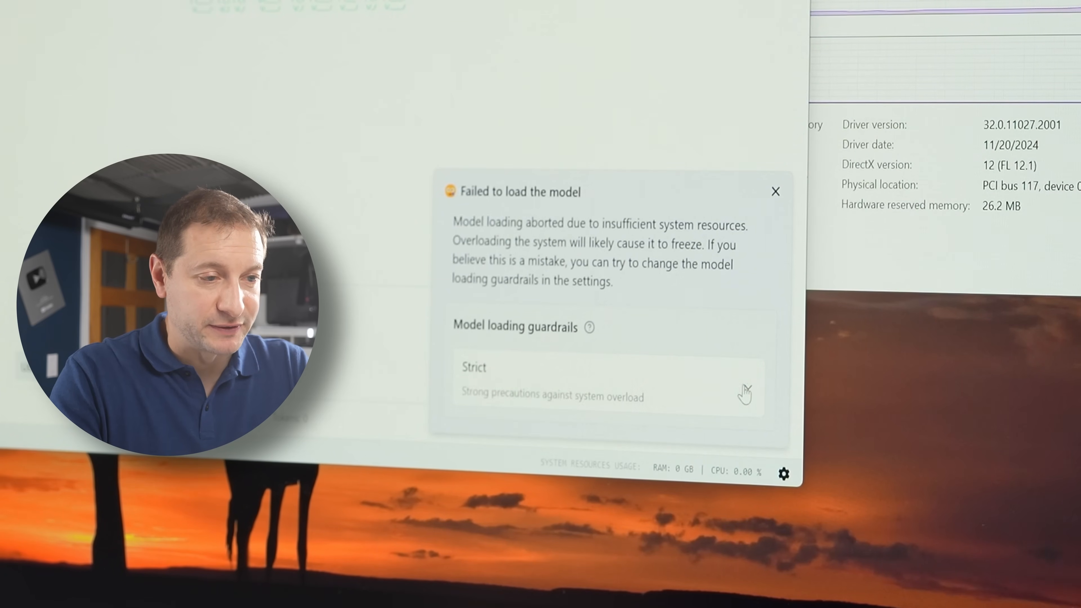
Set model loading guardrails to Relaxed, then OFF (Not Recommended).
{"action": "left_click", "coordinate": [607, 381]}
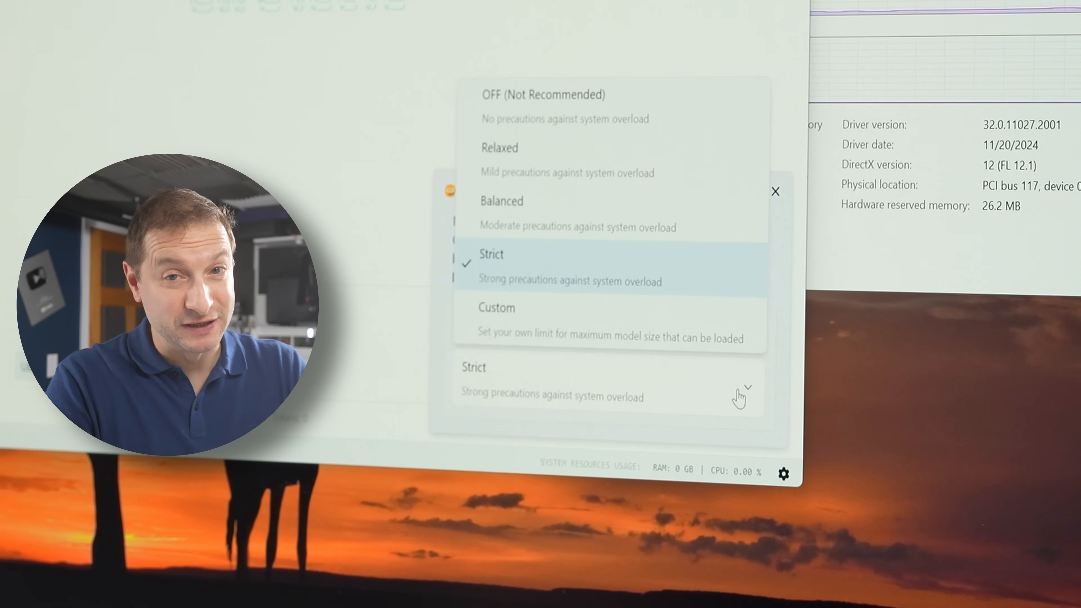
{"action": "mouse_move", "coordinate": [531, 214]}
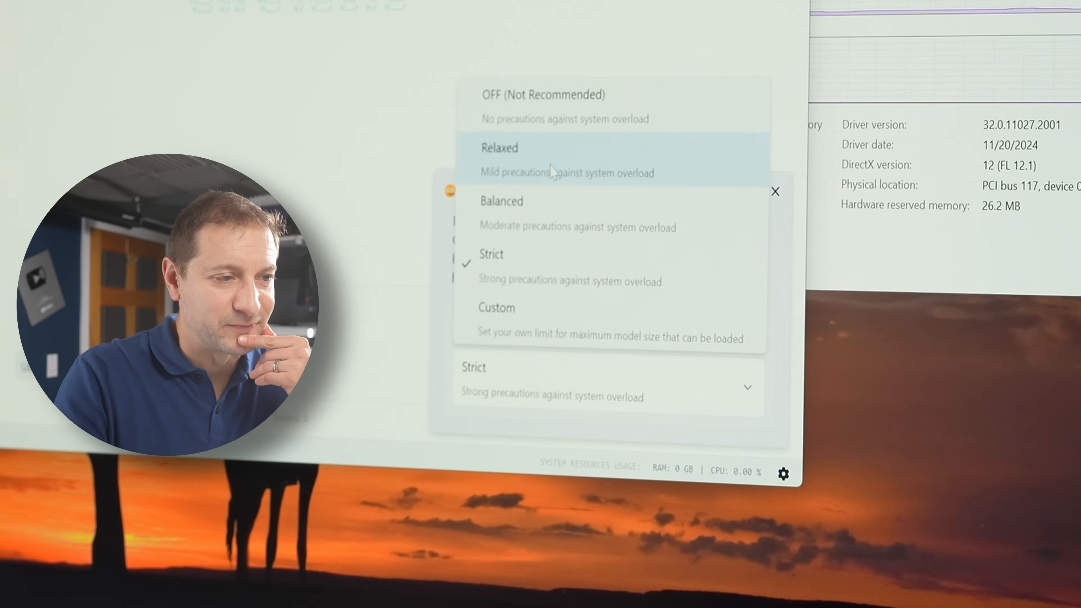
{"action": "left_click", "coordinate": [498, 147]}
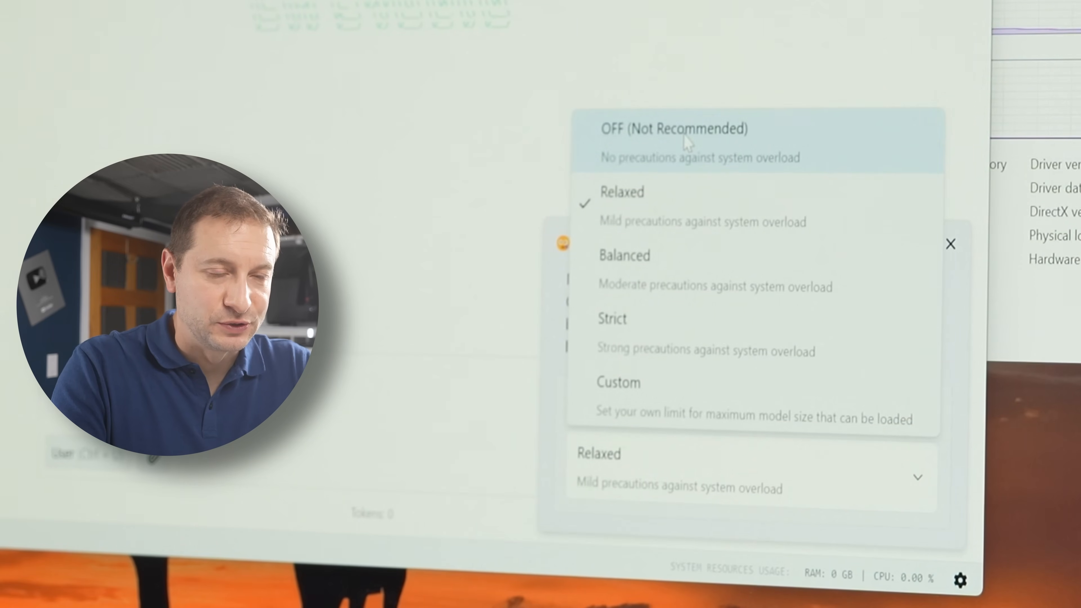
{"action": "left_click", "coordinate": [669, 129]}
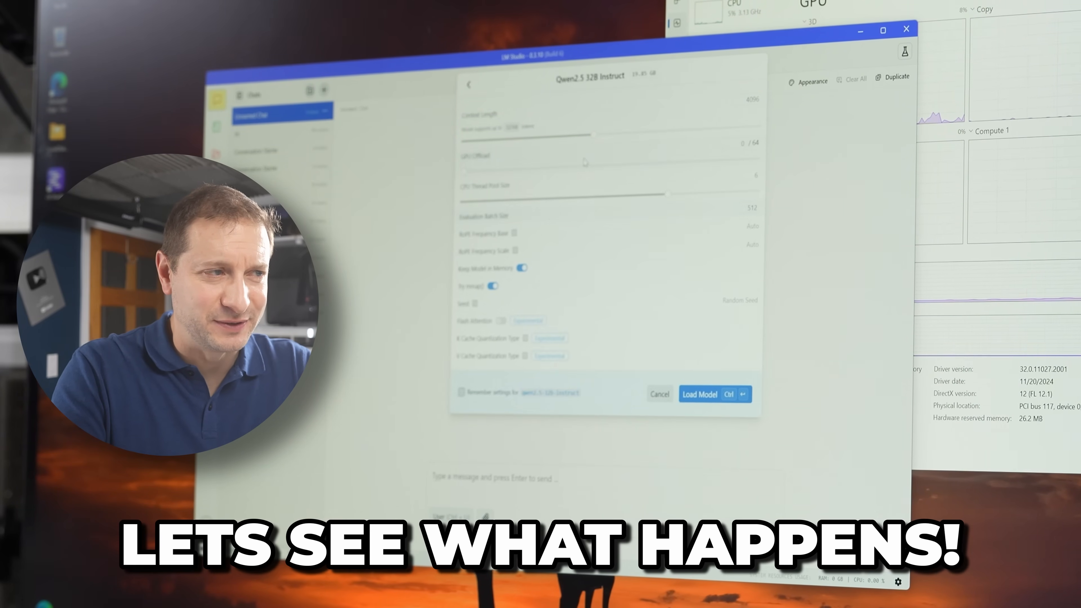
Load Qwen2.5 32B Instruct and start a 'hi' greeting message to it.
{"action": "left_click", "coordinate": [700, 394]}
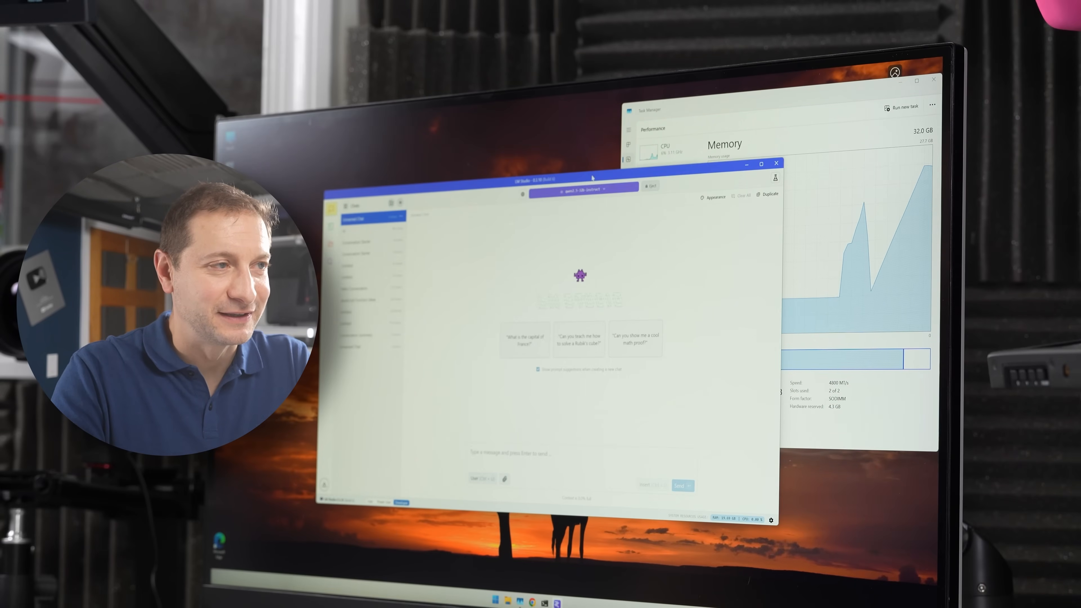
{"action": "left_click", "coordinate": [701, 88]}
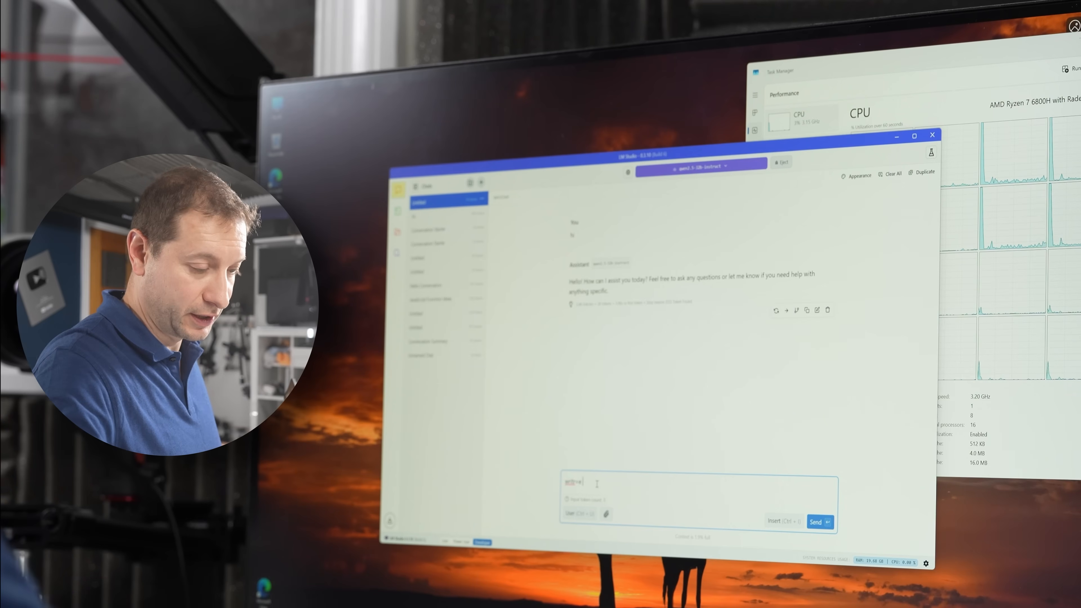
Send the 'write a js function' prompt to the loaded 32B model.
{"action": "left_click", "coordinate": [820, 521]}
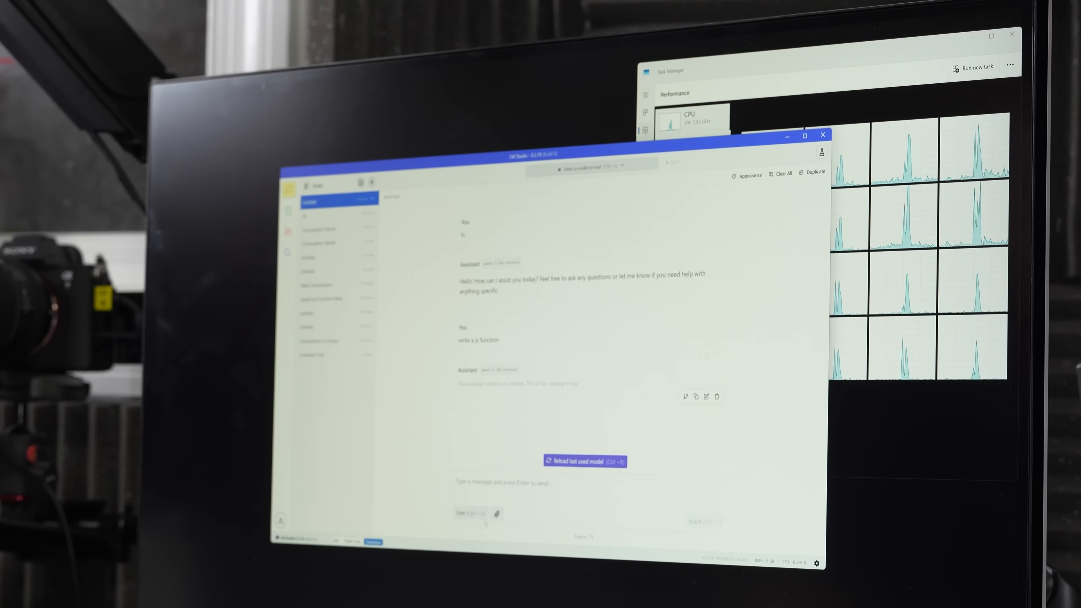
Set Model Loading Guardrails to Balanced under Mission Control > Hardware.
{"action": "left_click", "coordinate": [592, 166]}
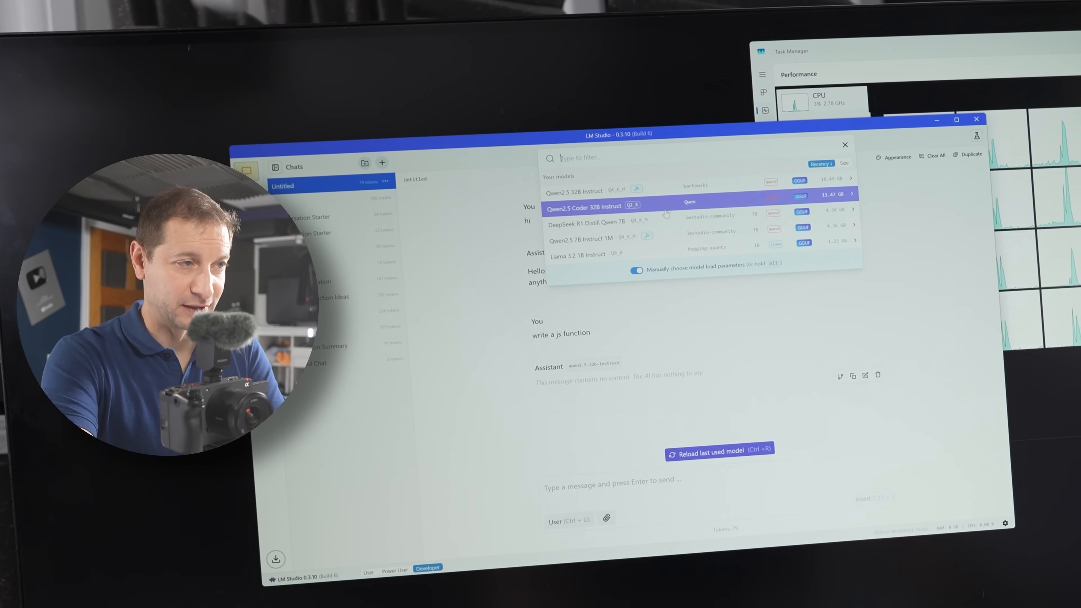
{"action": "left_click", "coordinate": [587, 207]}
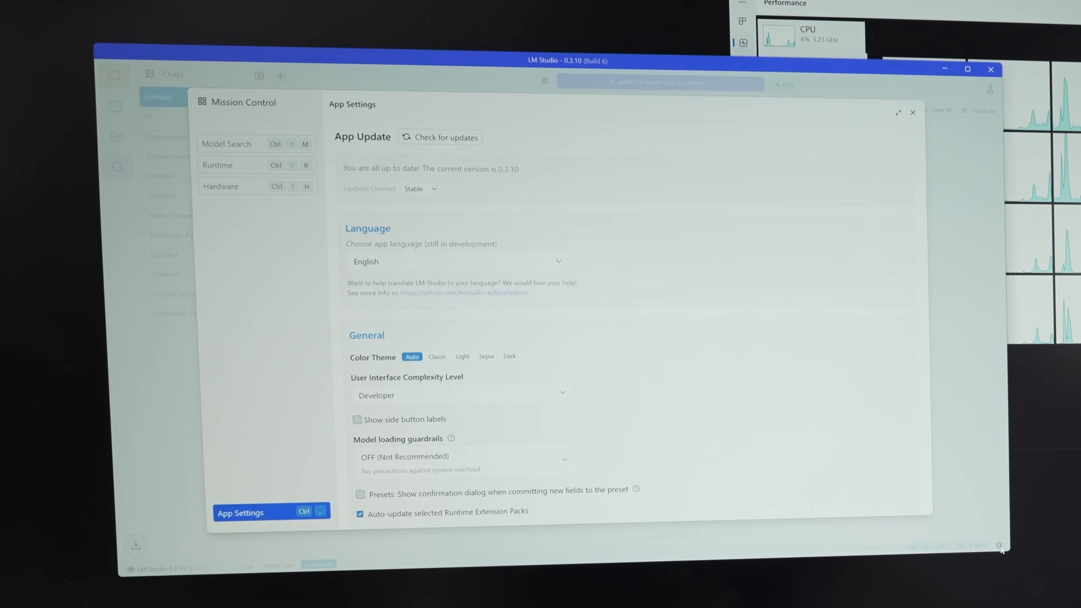
{"action": "left_click", "coordinate": [221, 186]}
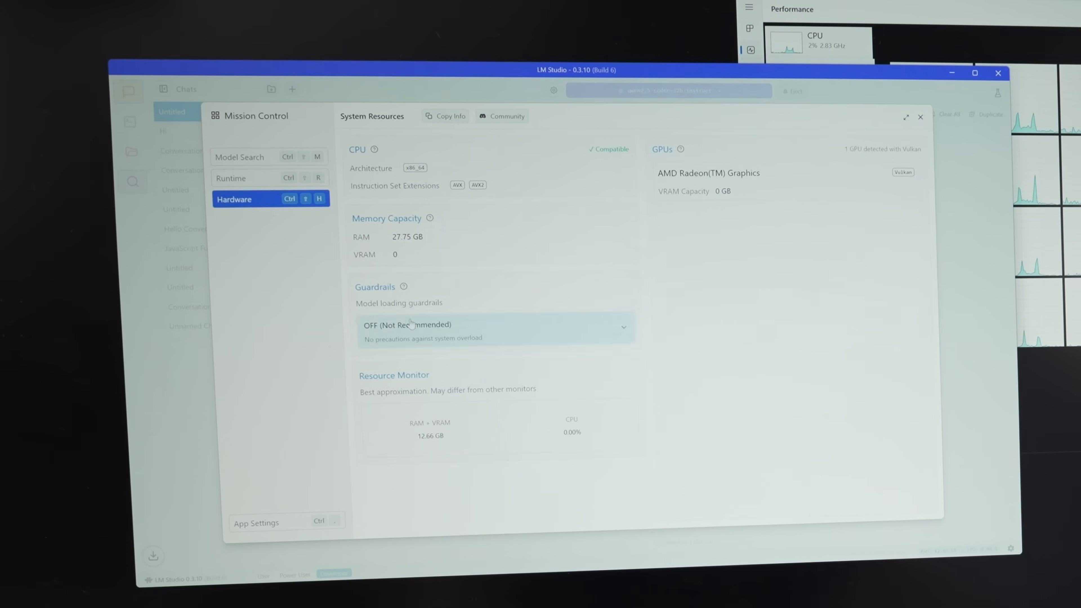
{"action": "left_click", "coordinate": [492, 325]}
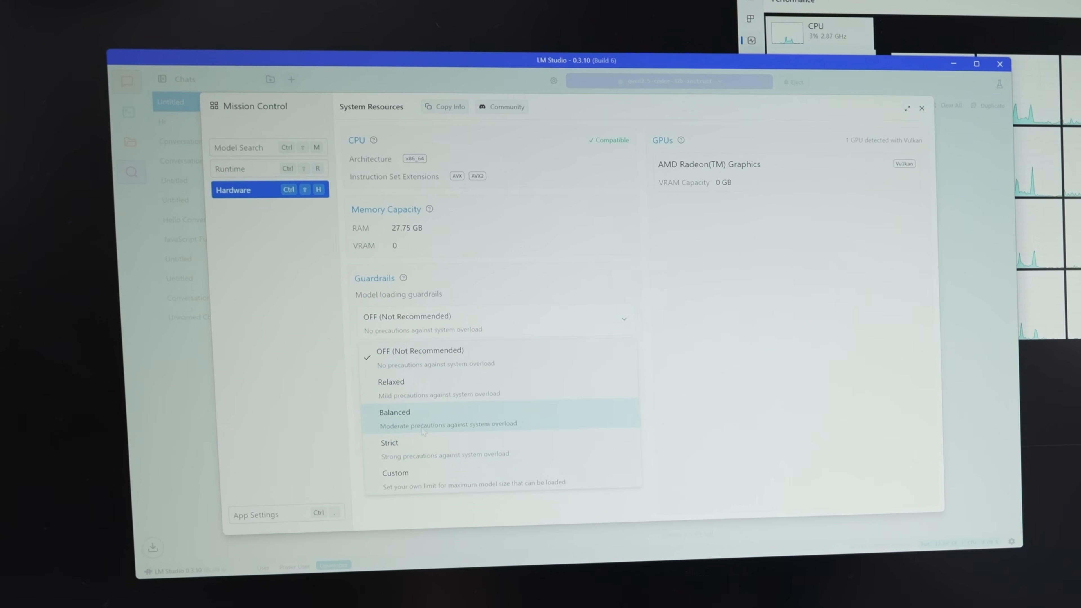
{"action": "left_click", "coordinate": [395, 413]}
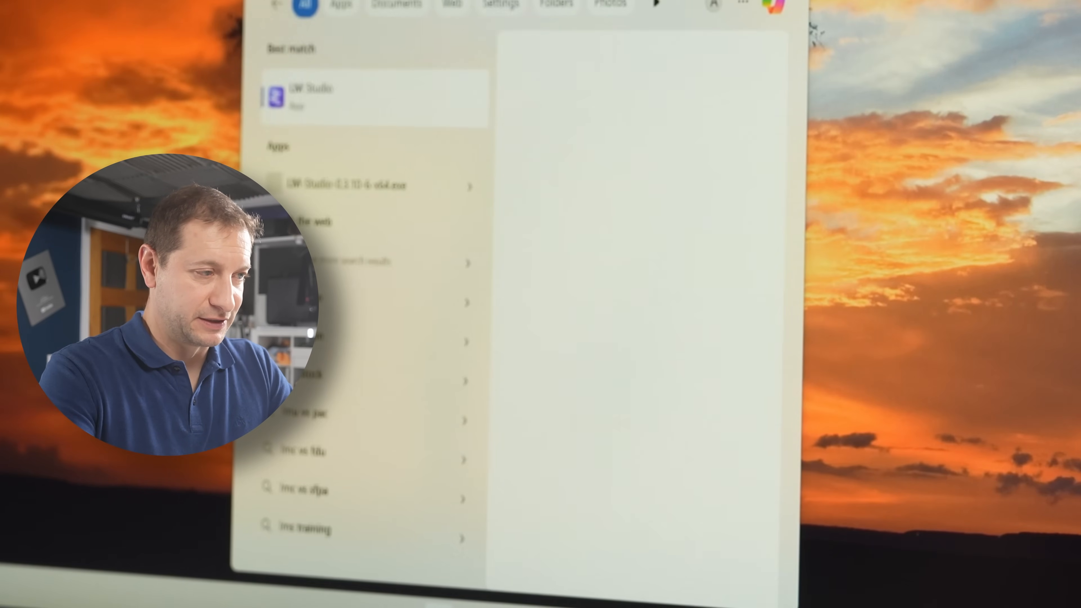
Relaunch LM Studio from Start and send the 7B Qwen model 'write a js function'.
{"action": "left_click", "coordinate": [316, 89]}
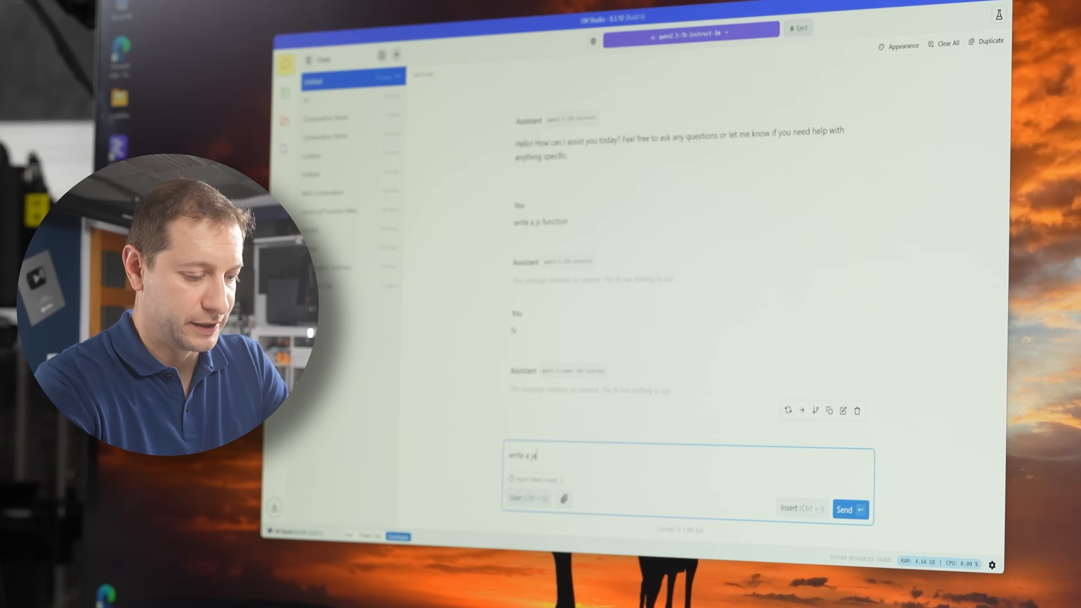
{"action": "left_click", "coordinate": [850, 509]}
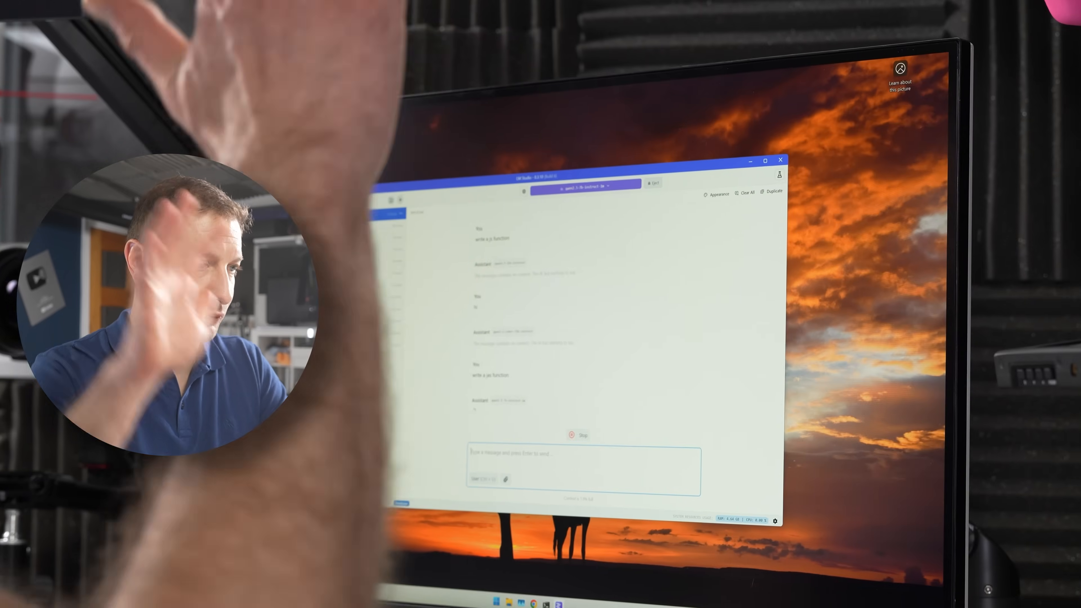